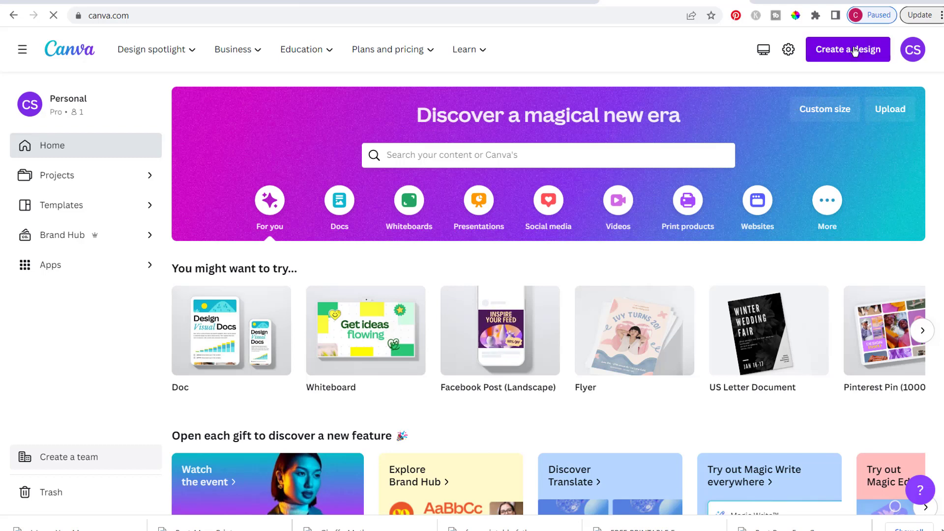
# - Create a new blank US Letter document design
pyautogui.click(847, 49)
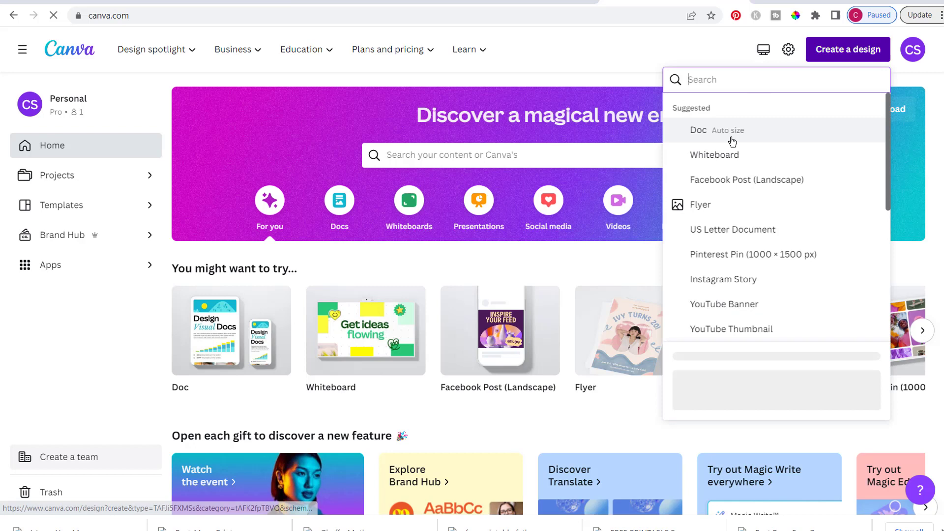
pyautogui.click(732, 134)
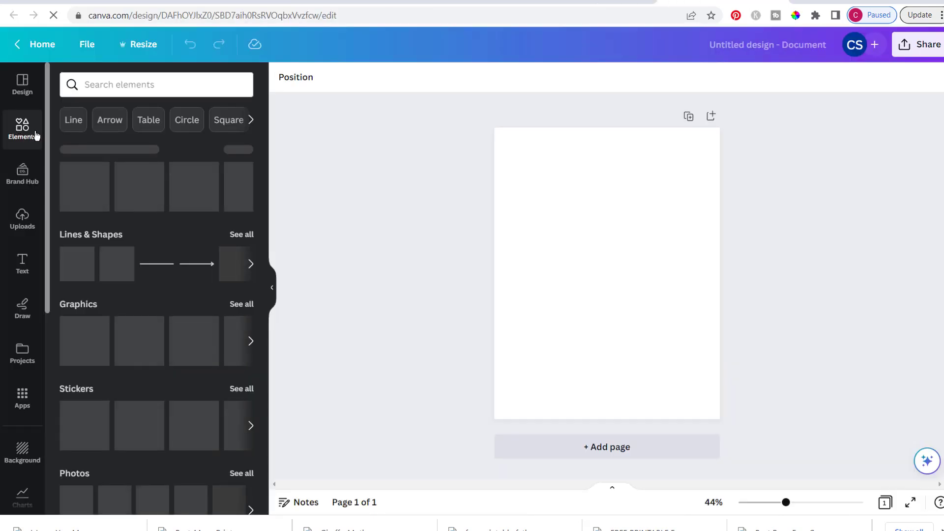
# - Search elements for 'summer' and browse the graphics results
pyautogui.click(156, 84)
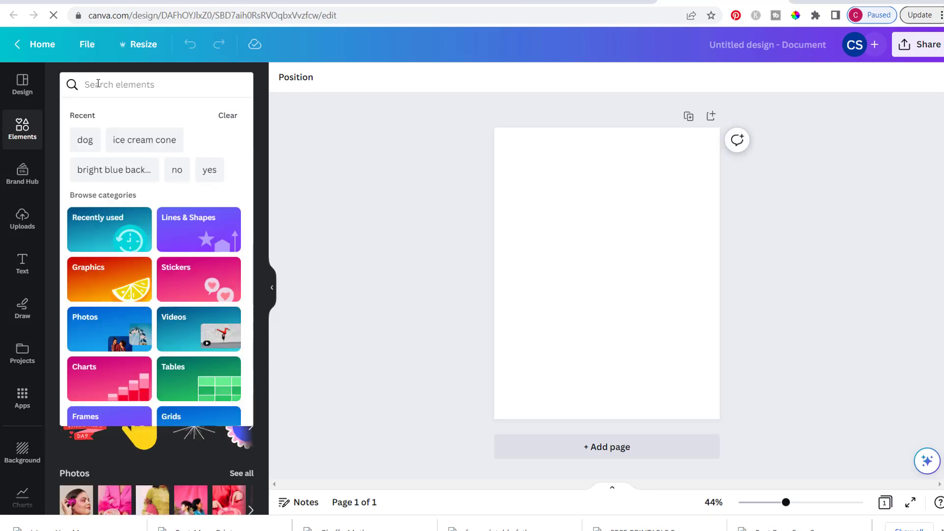
pyautogui.write('summer')
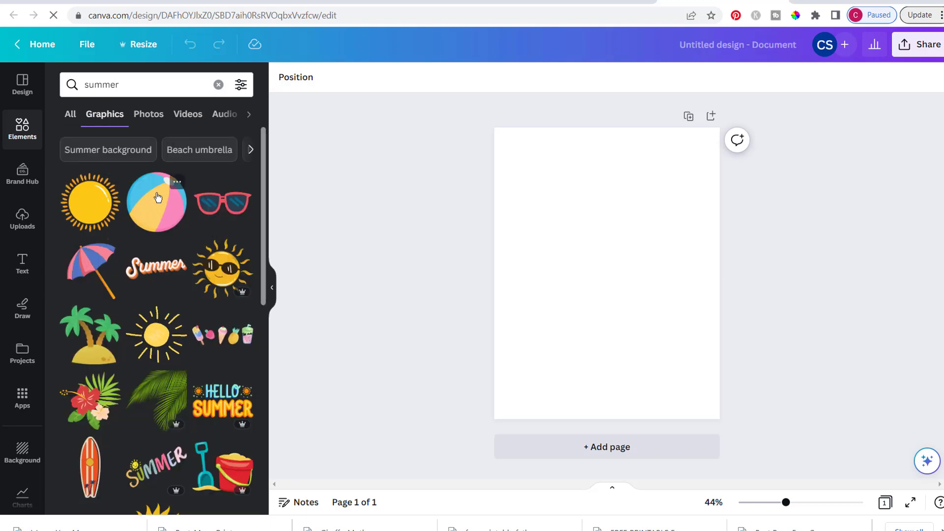
pyautogui.moveTo(155, 331)
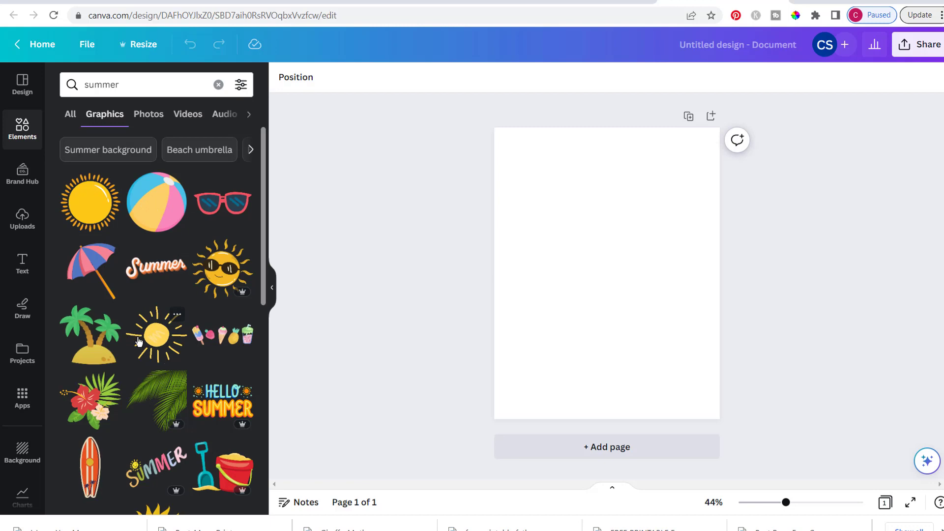
pyautogui.scroll(-3)
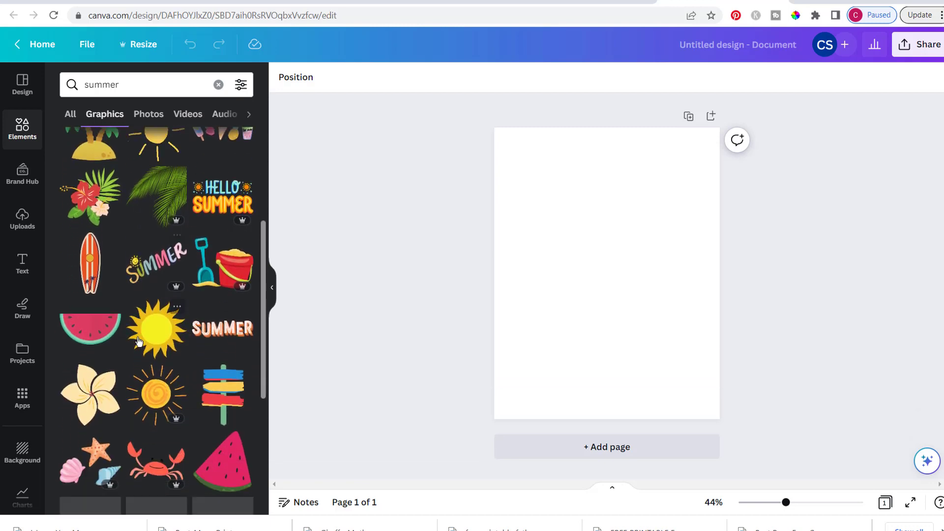
pyautogui.scroll(-3)
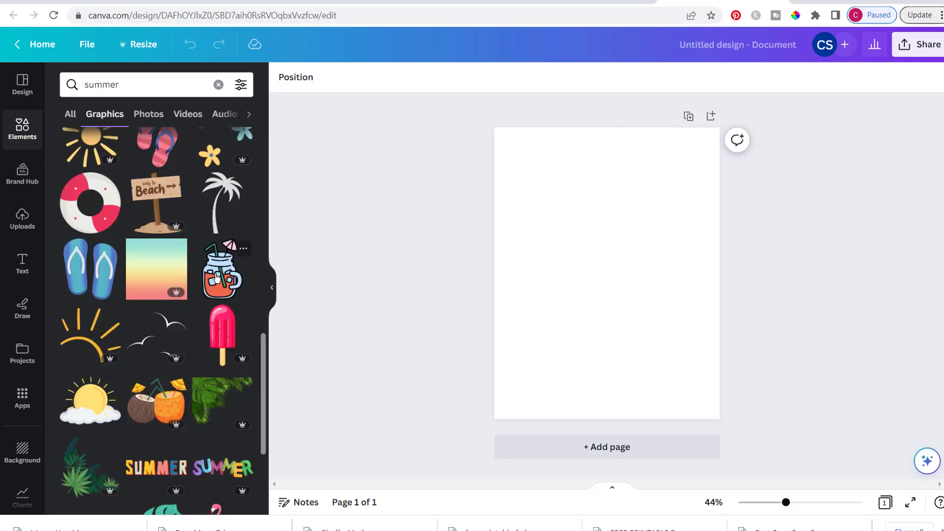
# - Add the summer drink jar graphic and recolour its pink fills to white
pyautogui.click(222, 270)
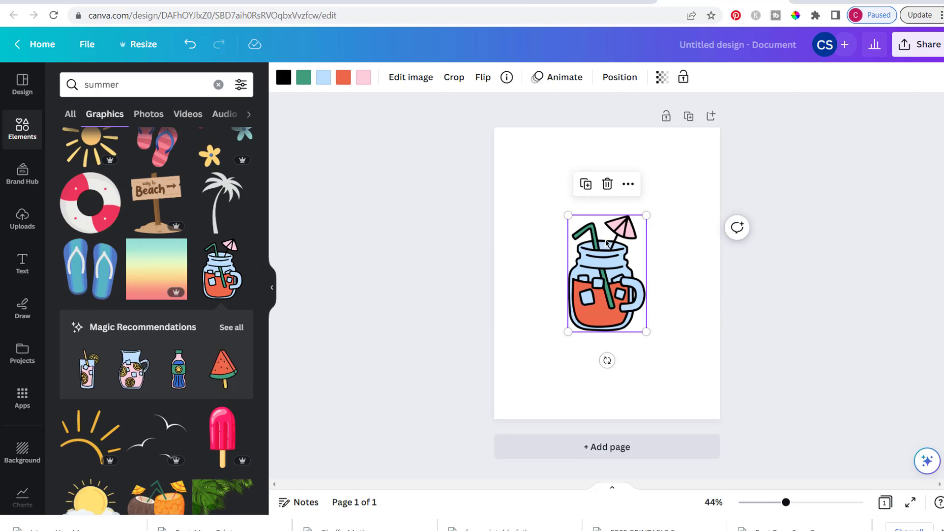
pyautogui.moveTo(324, 77)
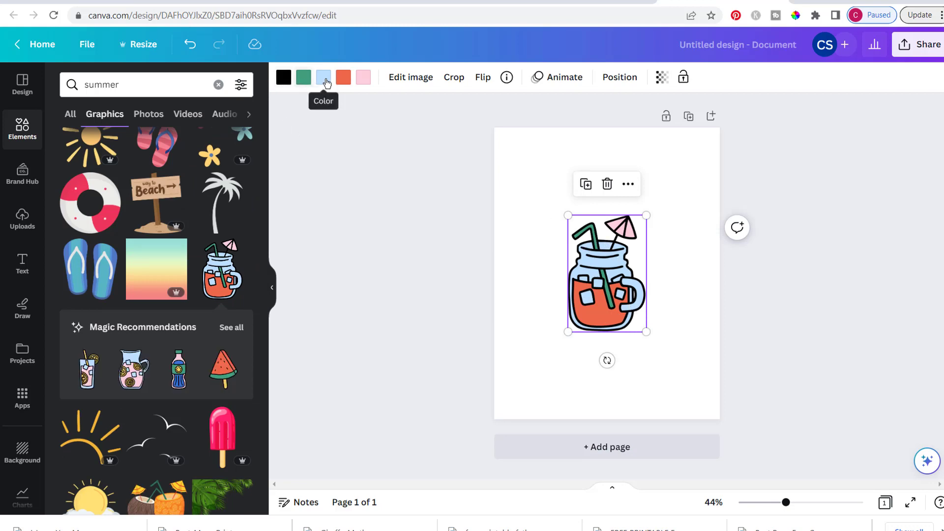
pyautogui.click(596, 301)
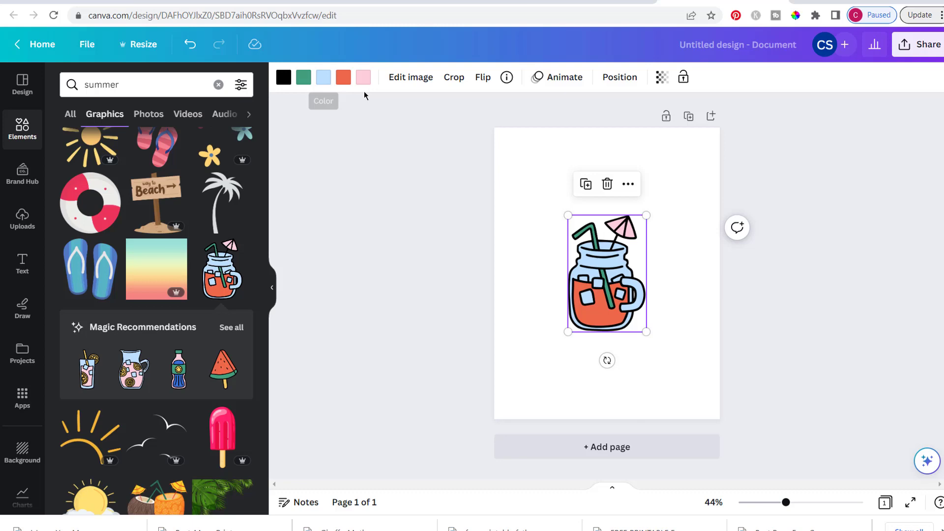
pyautogui.click(363, 77)
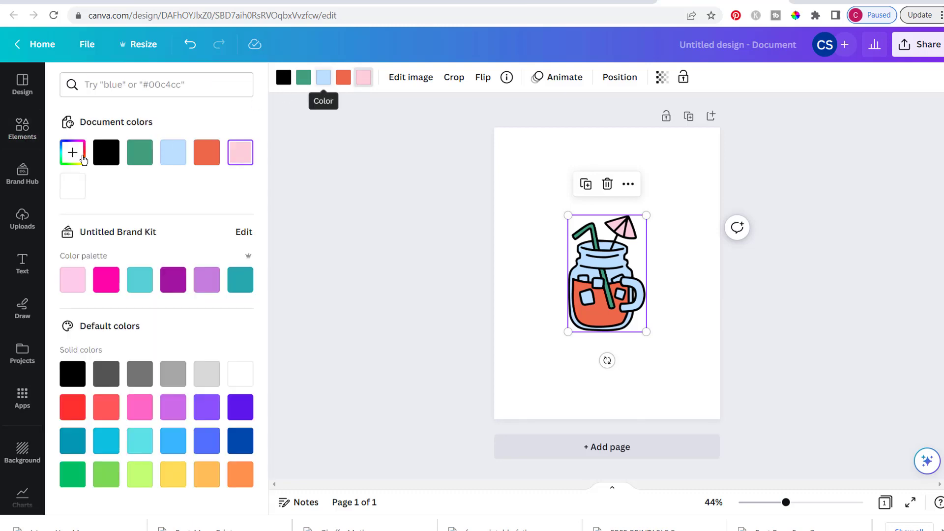
pyautogui.click(72, 185)
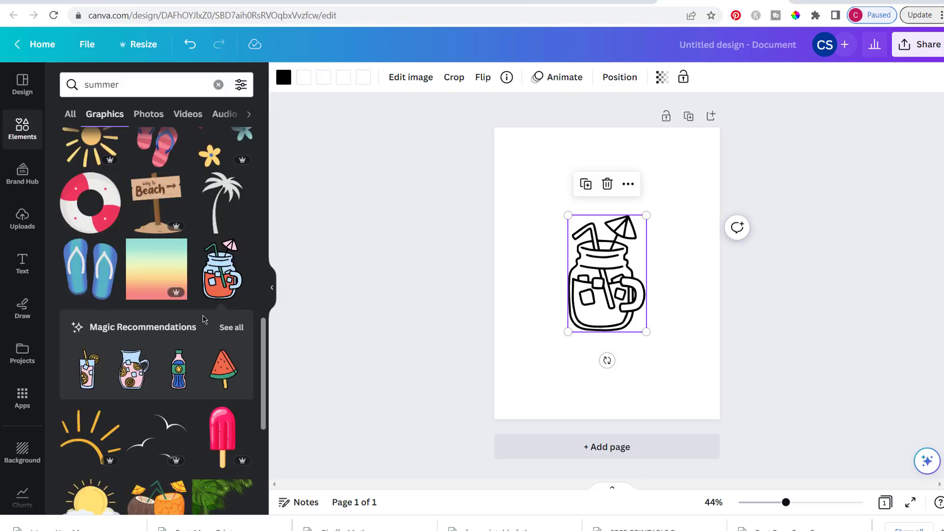
pyautogui.moveTo(237, 243)
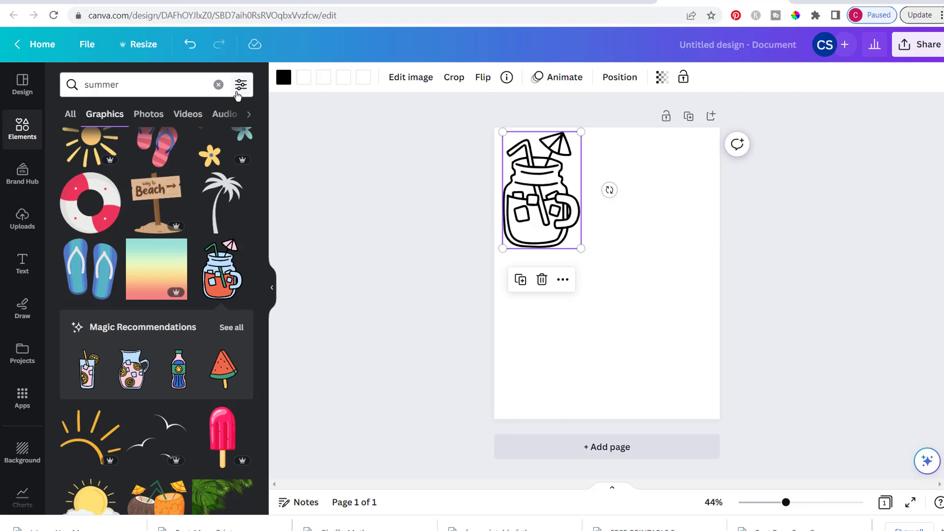
# - Search 'dog', add the lying bulldog graphic, and open its image effects
pyautogui.click(218, 84)
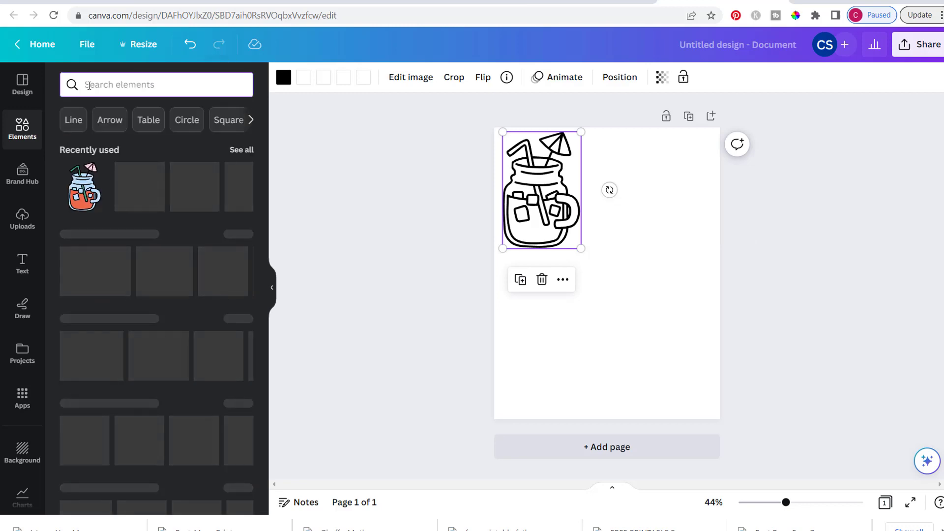
pyautogui.write('dog')
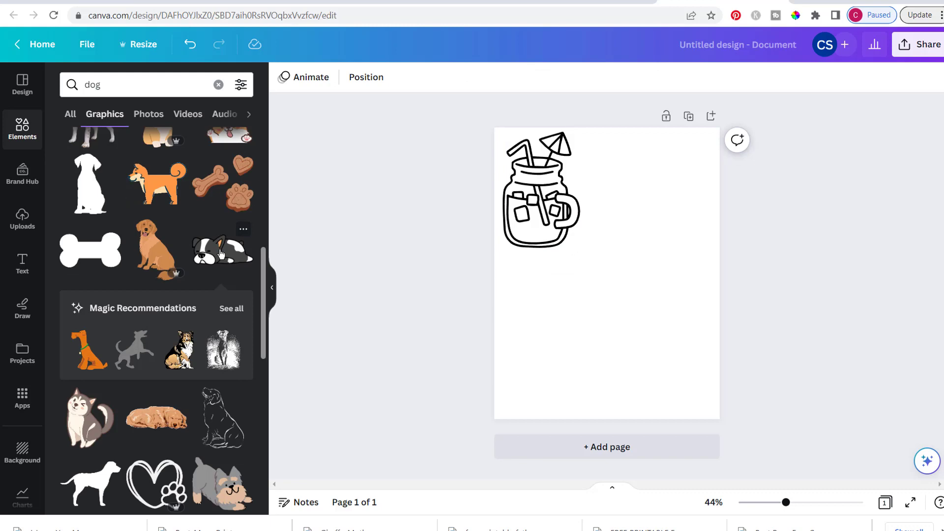
pyautogui.click(222, 250)
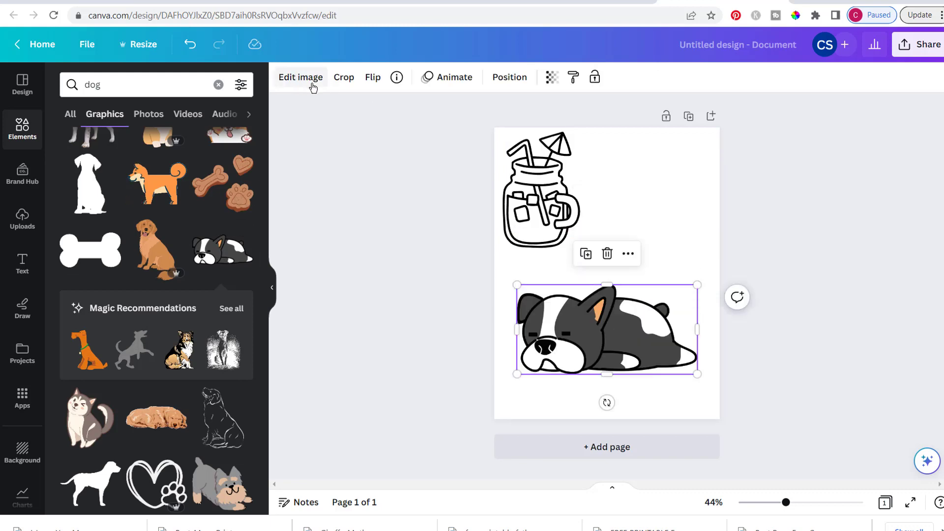
pyautogui.moveTo(312, 84)
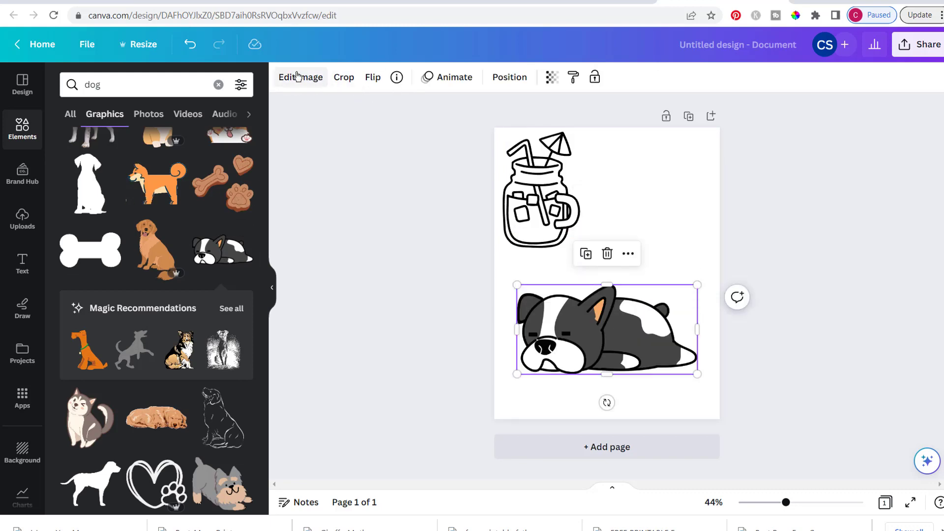
pyautogui.click(300, 77)
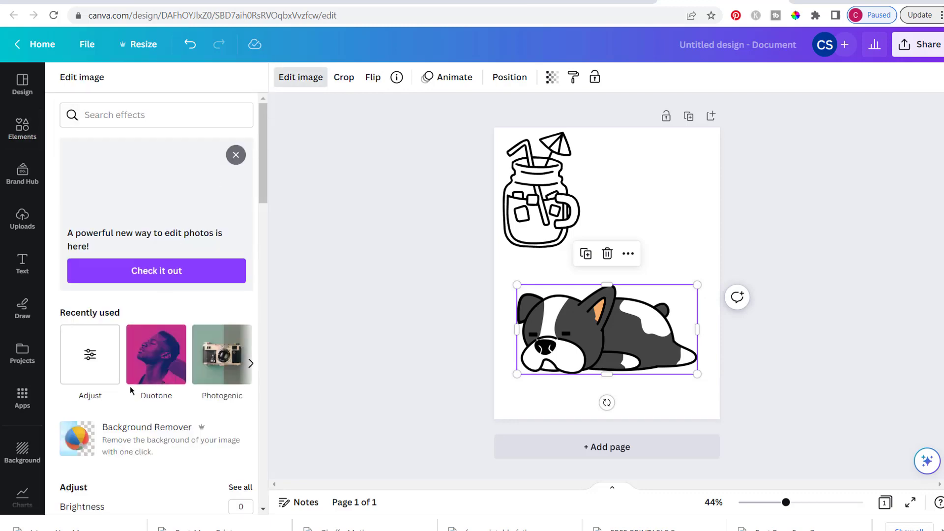
pyautogui.moveTo(156, 354)
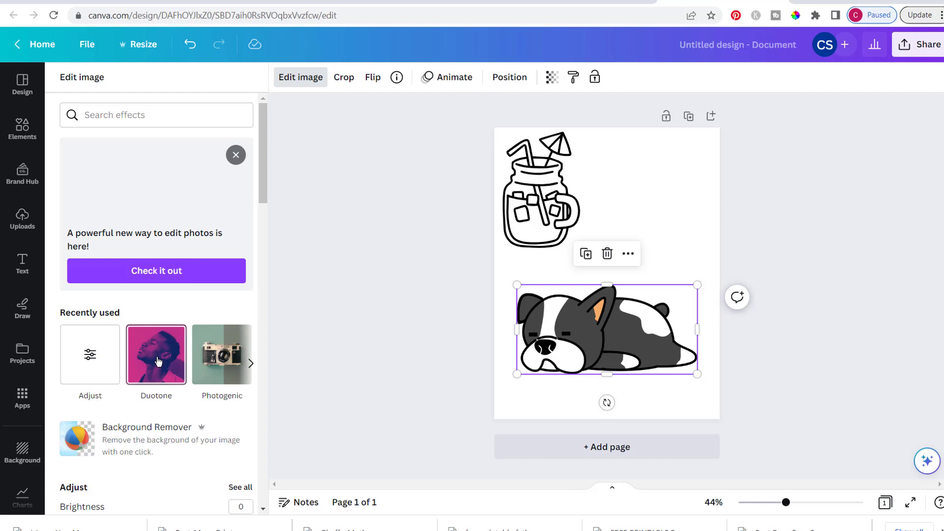
# - Apply the Classic duotone preset to the bulldog
pyautogui.click(156, 354)
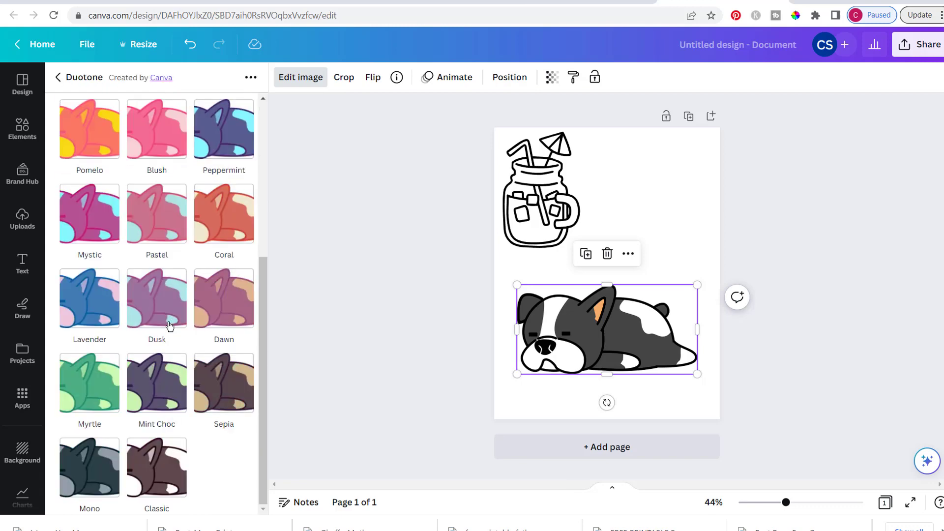
pyautogui.click(156, 467)
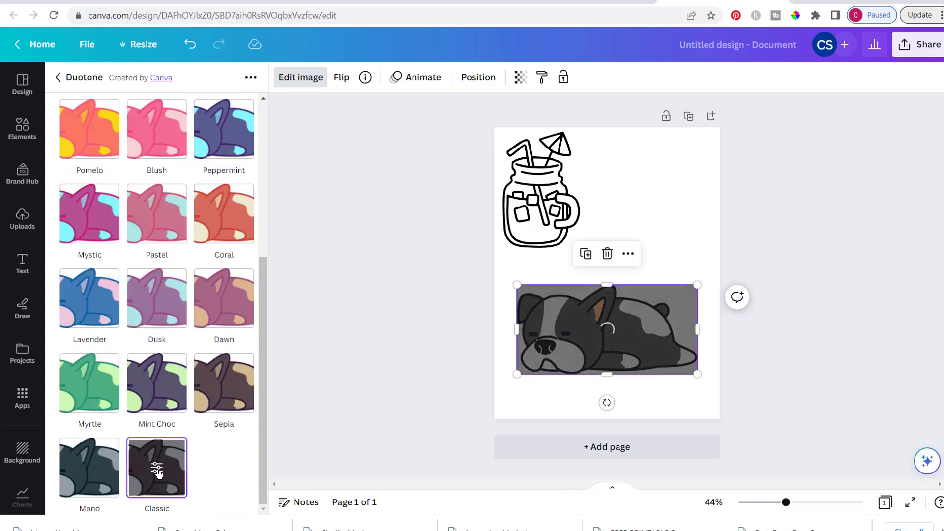
pyautogui.moveTo(157, 467)
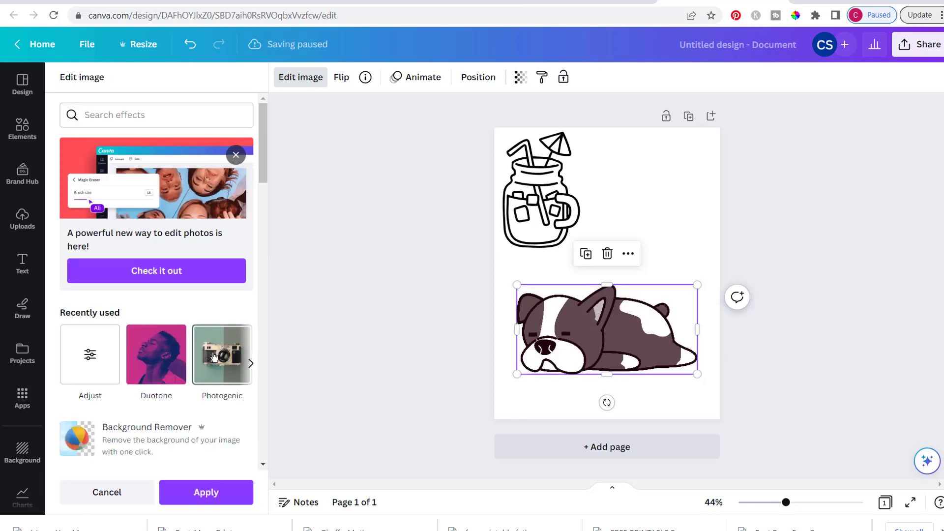
# - Apply the Classic mono Photogenic filter to turn the bulldog's patches gray
pyautogui.click(222, 354)
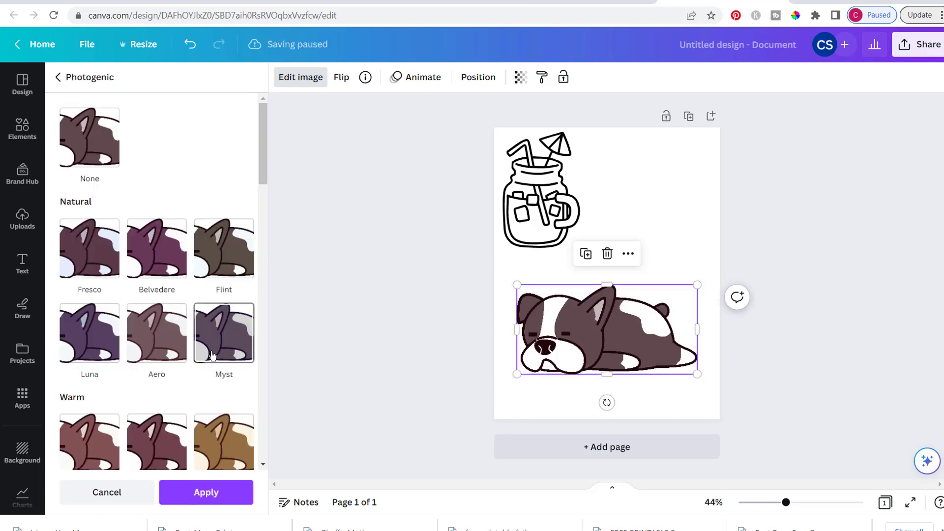
pyautogui.scroll(-3)
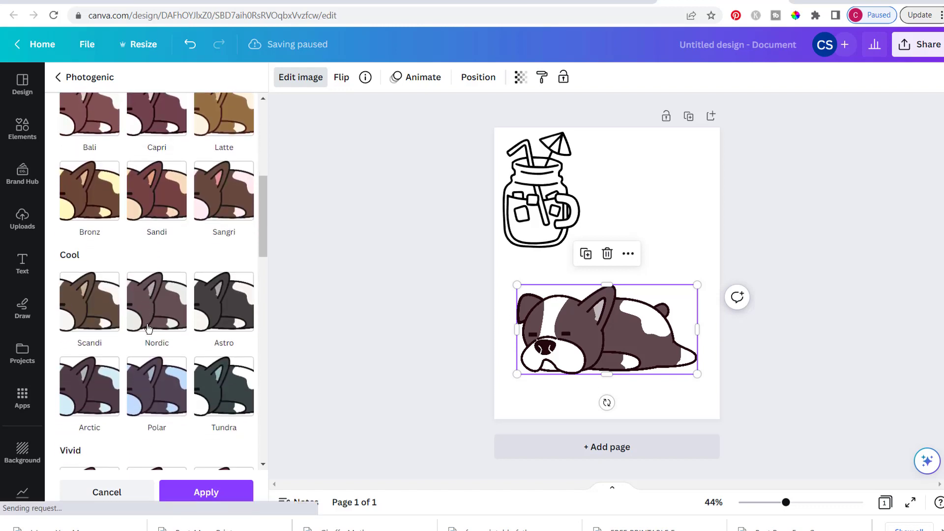
pyautogui.scroll(3)
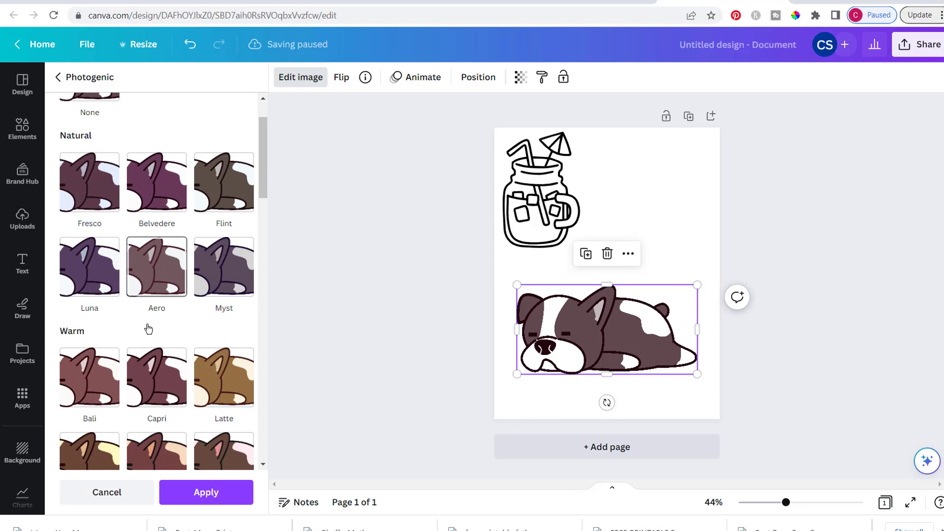
pyautogui.scroll(-3)
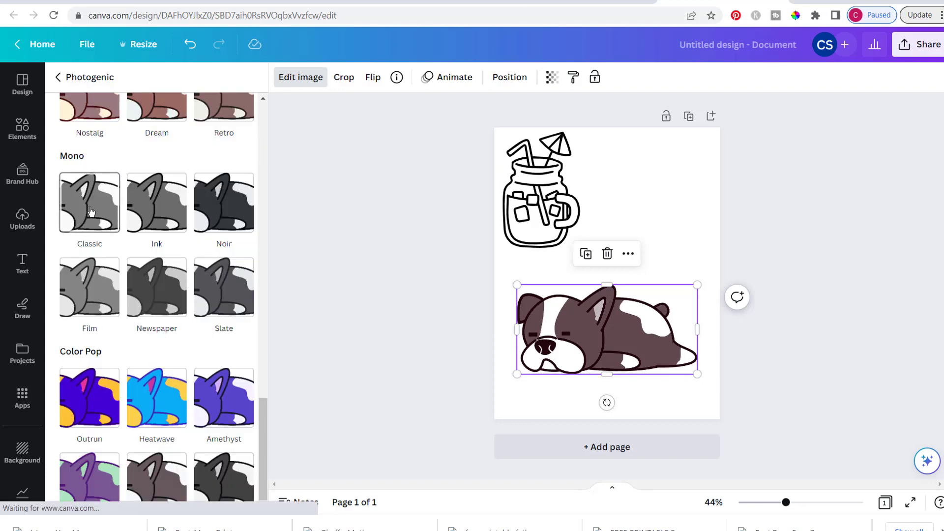
pyautogui.click(89, 203)
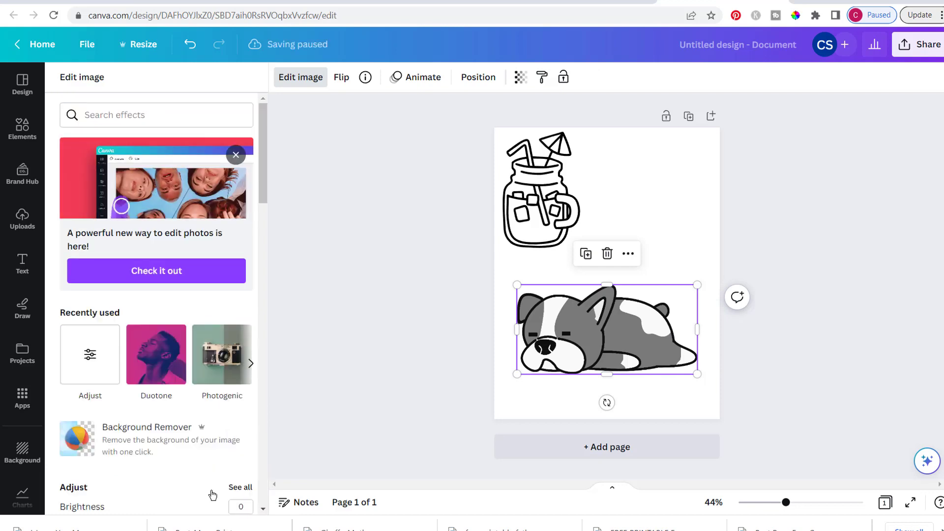
pyautogui.scroll(-3)
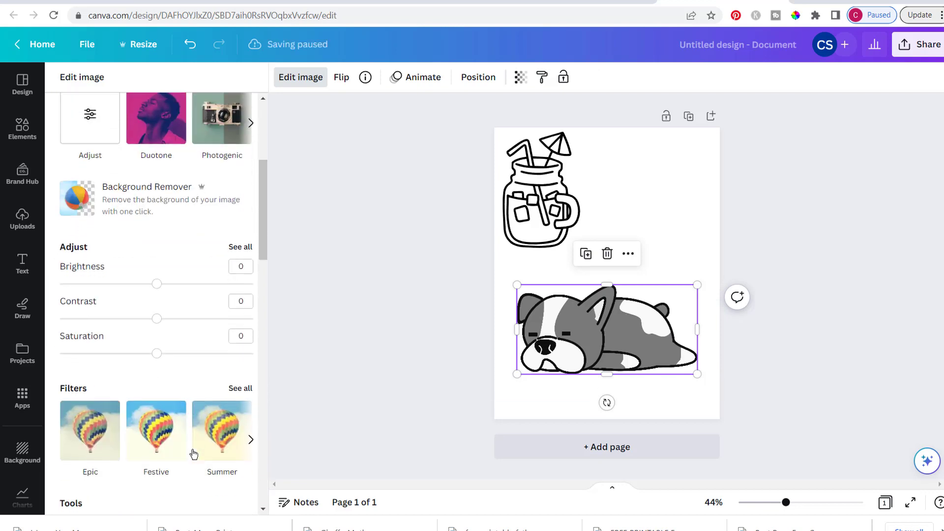